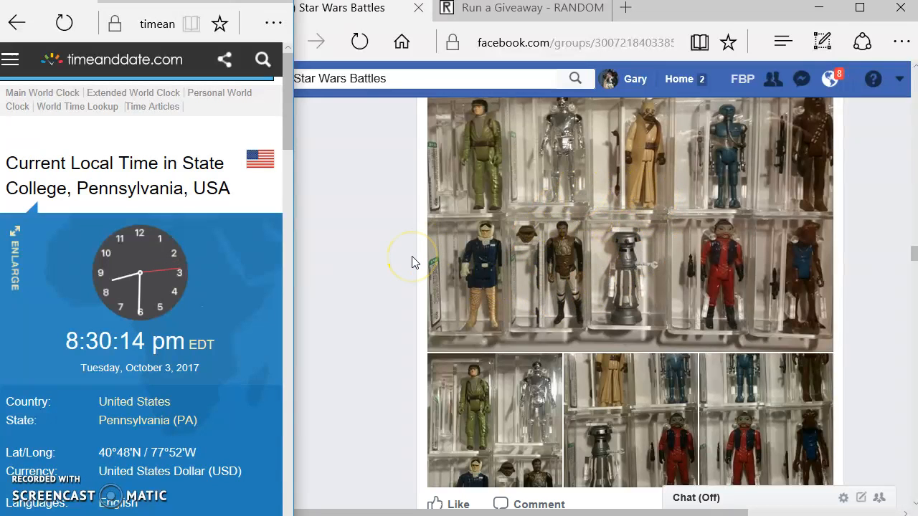
- Post a "live!!!" comment under the Facebook giveaway thread
scroll(down, 3)
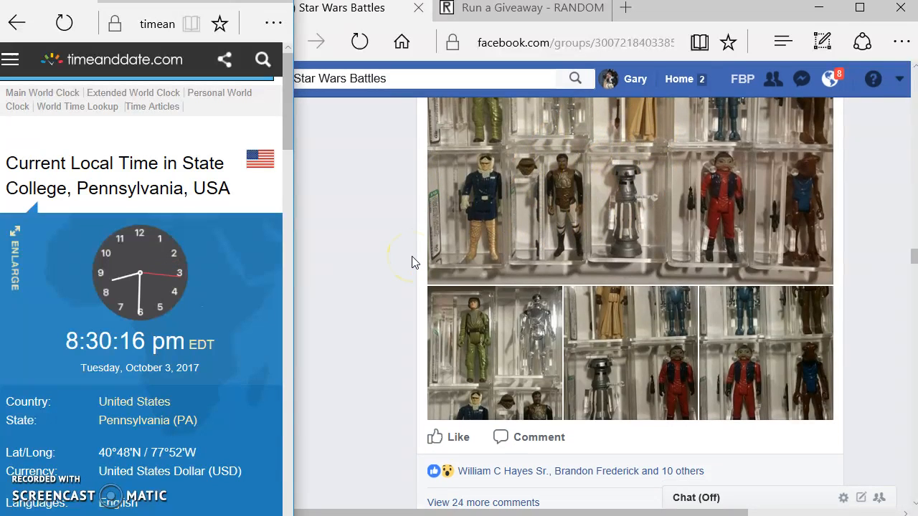
scroll(up, 3)
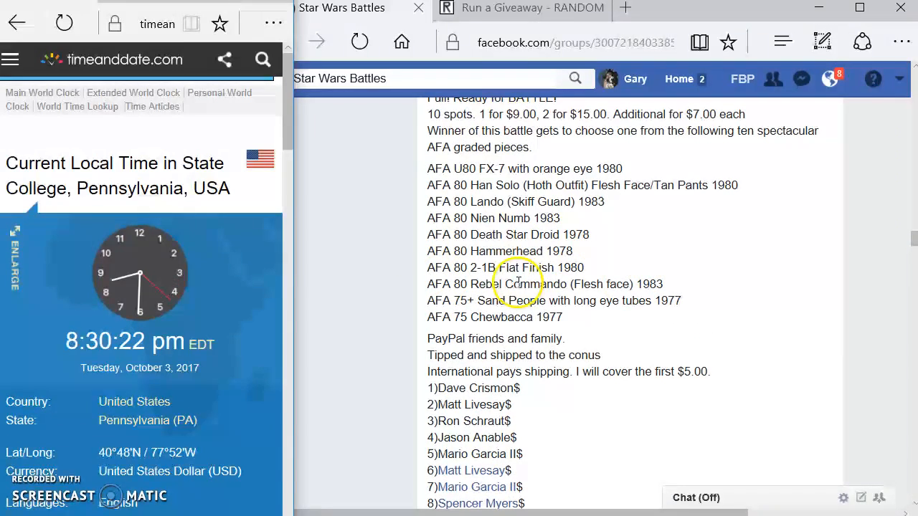
mouse_move(537, 330)
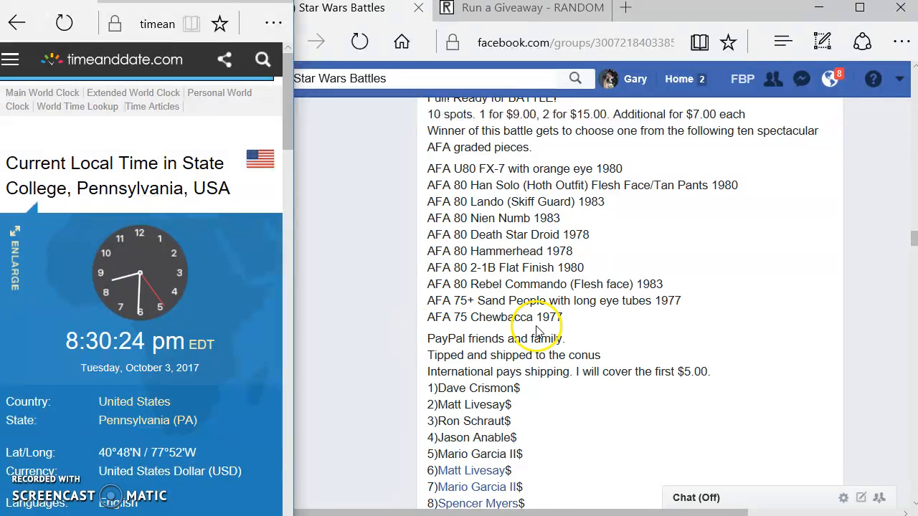
scroll(up, 3)
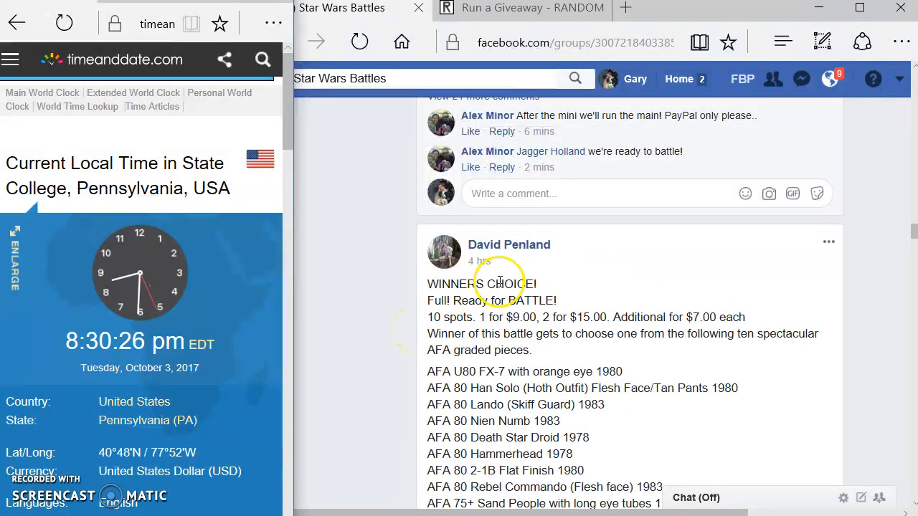
scroll(down, 3)
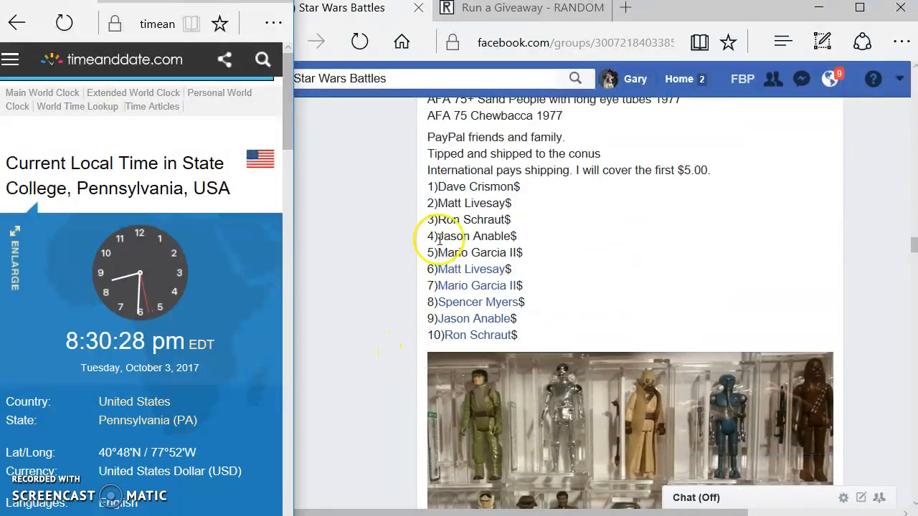
scroll(down, 3)
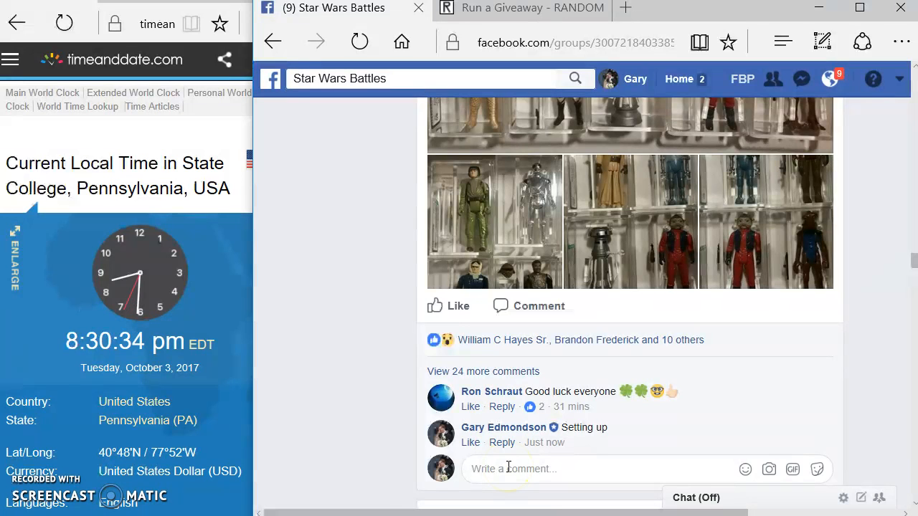
text(live)
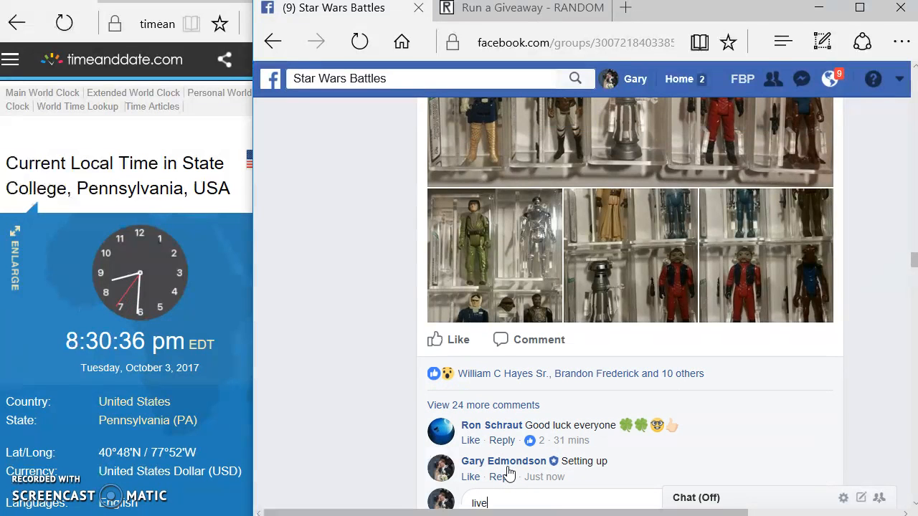
scroll(down, 3)
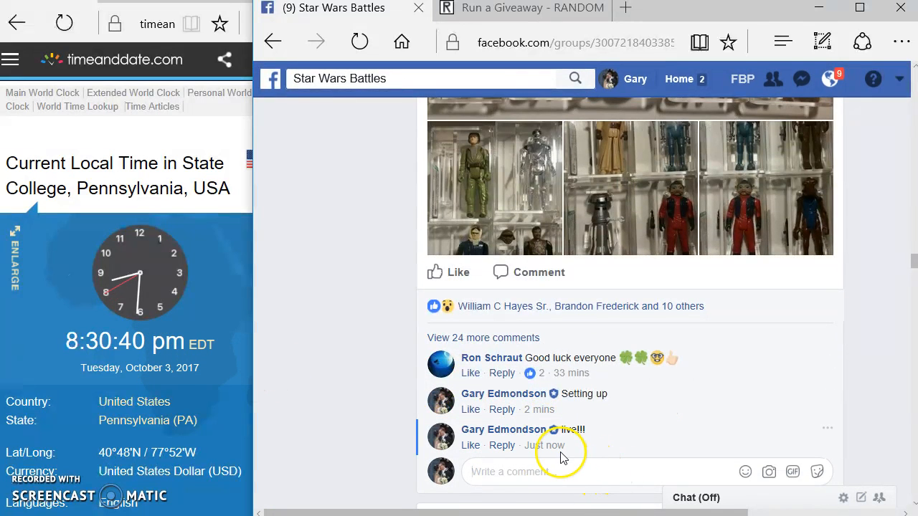
mouse_move(674, 380)
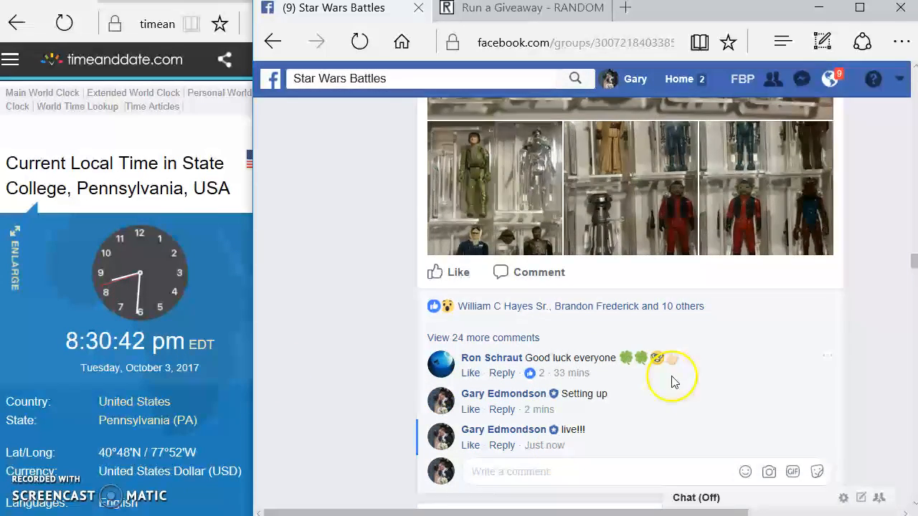
- Select the ten numbered entries in the post and move to the RANDOM.ORG giveaway page
scroll(up, 3)
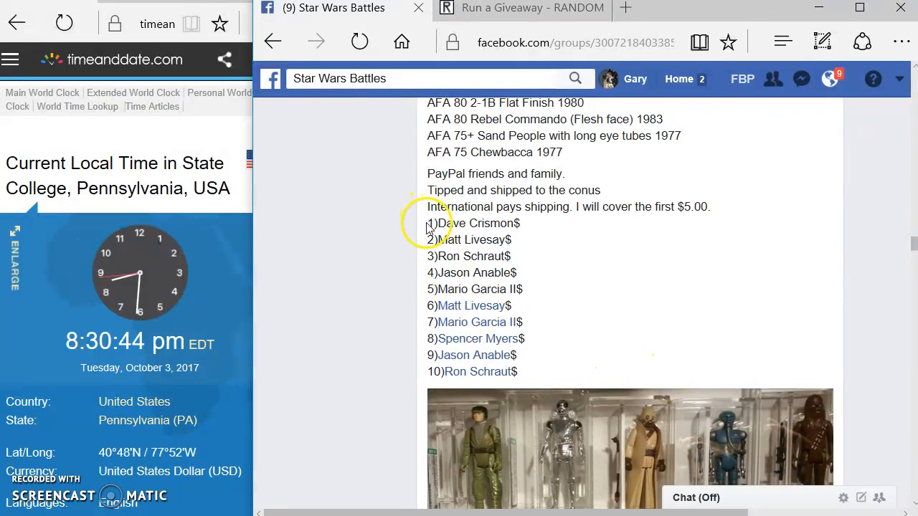
drag(428, 223, 516, 371)
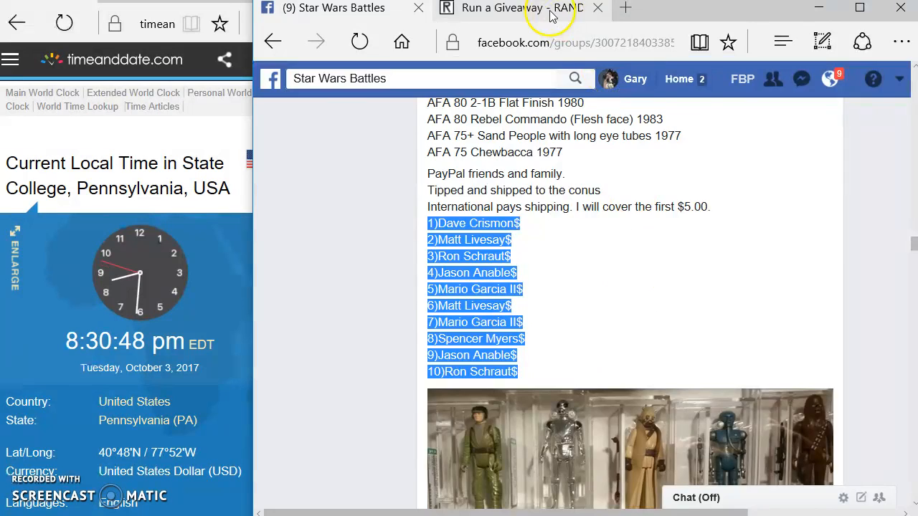
click(522, 8)
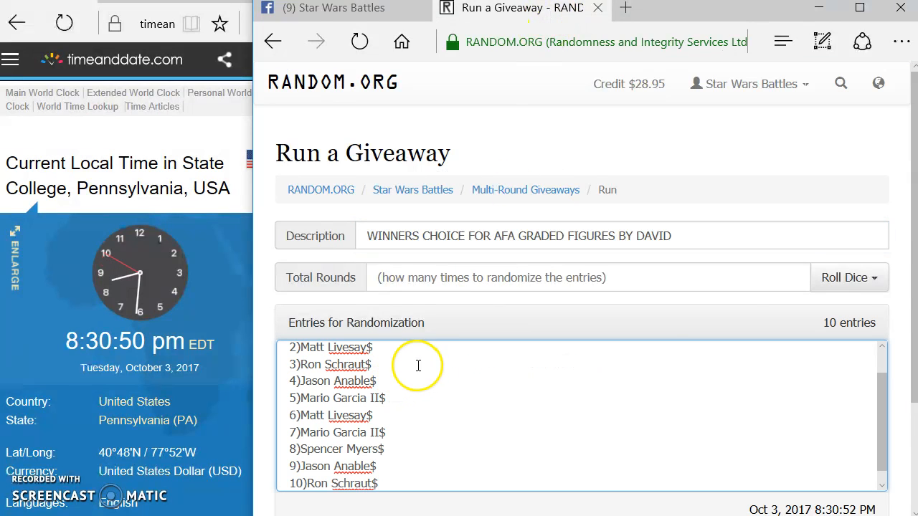
- Roll the dice for 7 total rounds, accept it, and begin the giveaway's first round
click(845, 278)
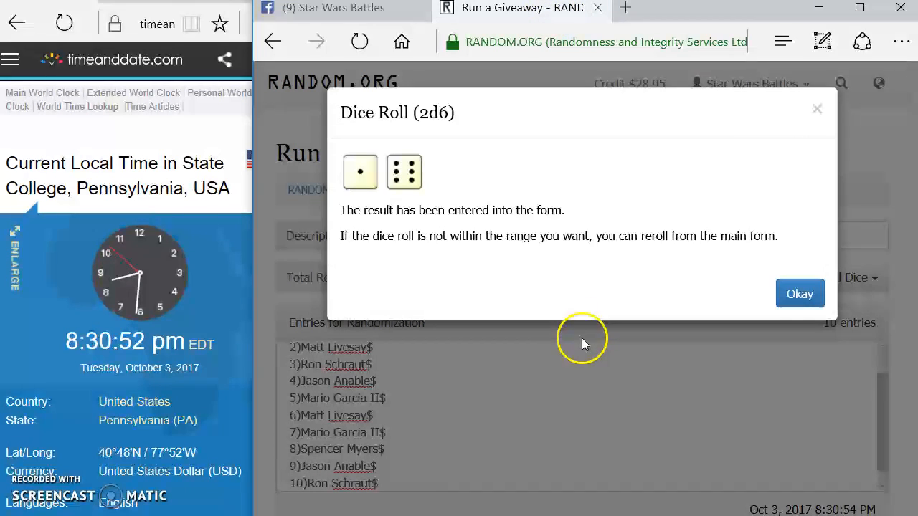
click(800, 292)
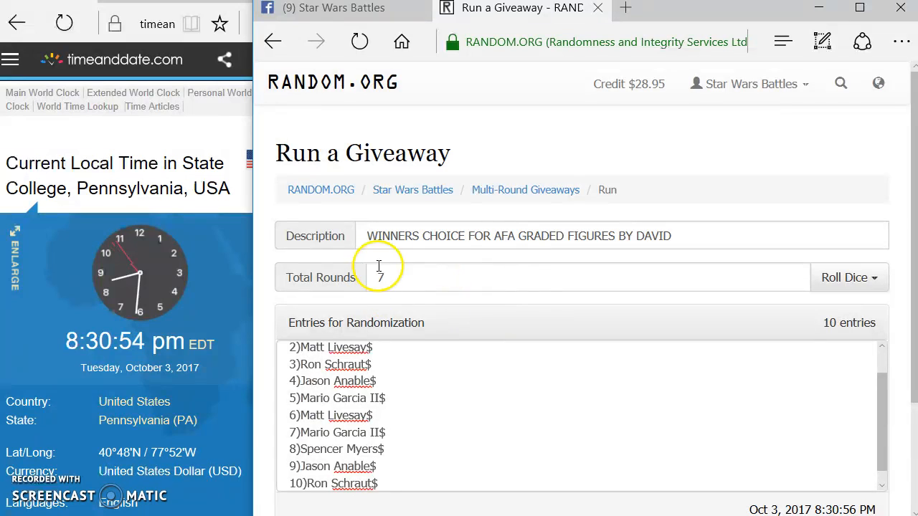
scroll(down, 3)
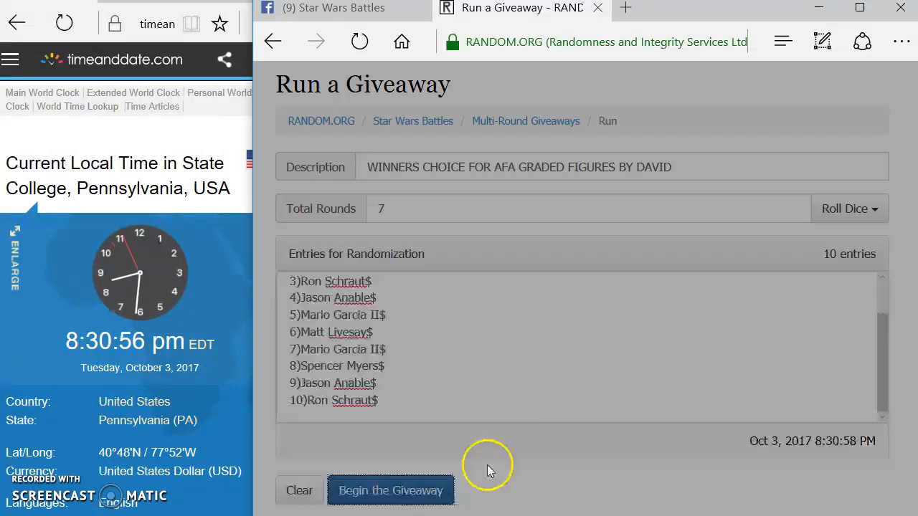
click(390, 491)
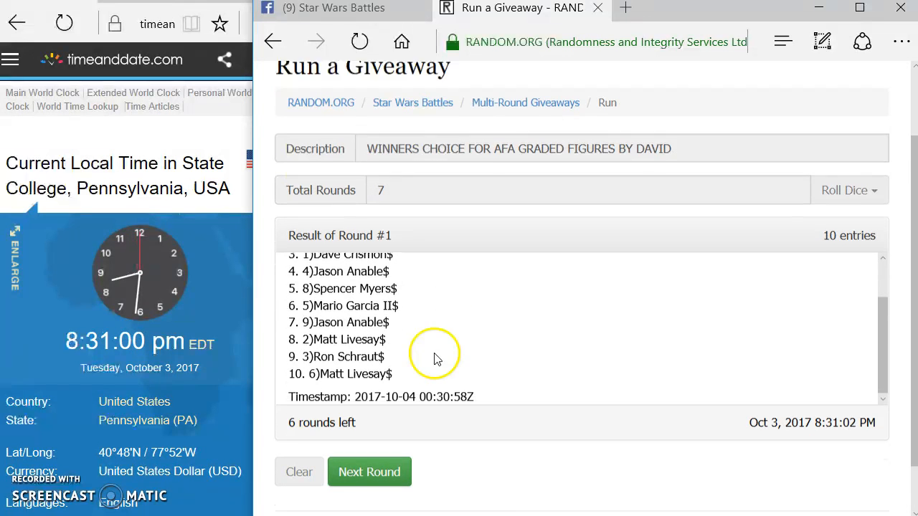
- Draw rounds 2 through 6 so one round remains, then return to the Facebook thread
click(370, 471)
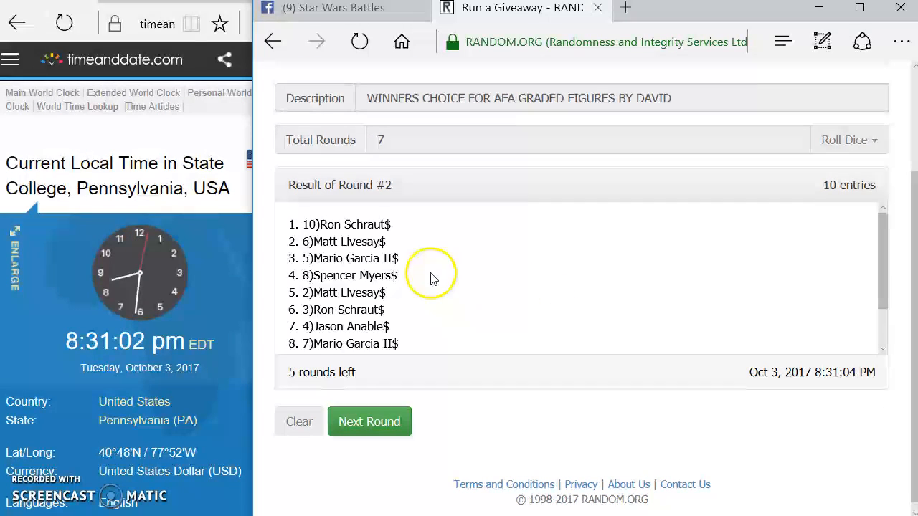
click(370, 422)
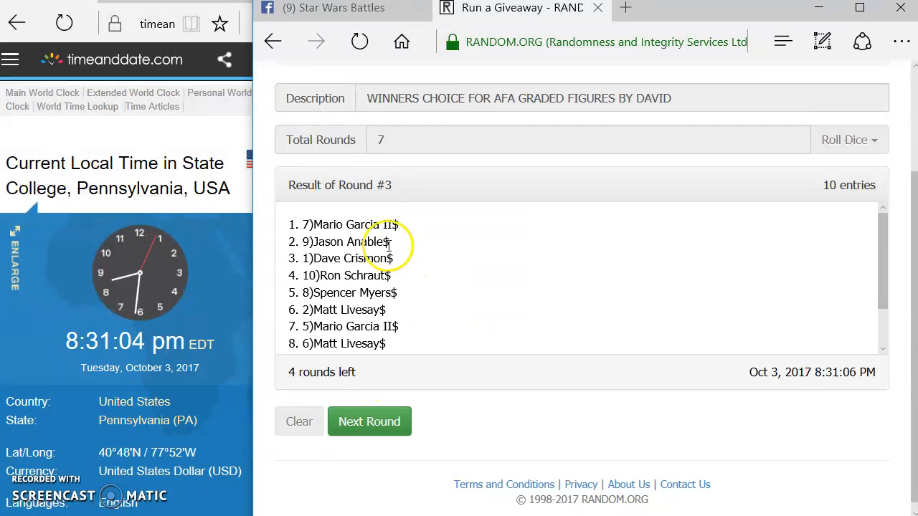
click(370, 422)
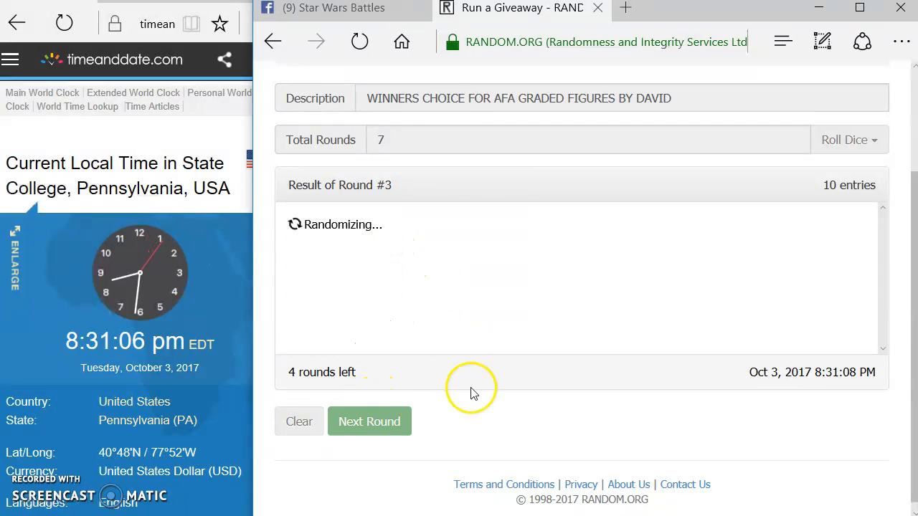
click(370, 421)
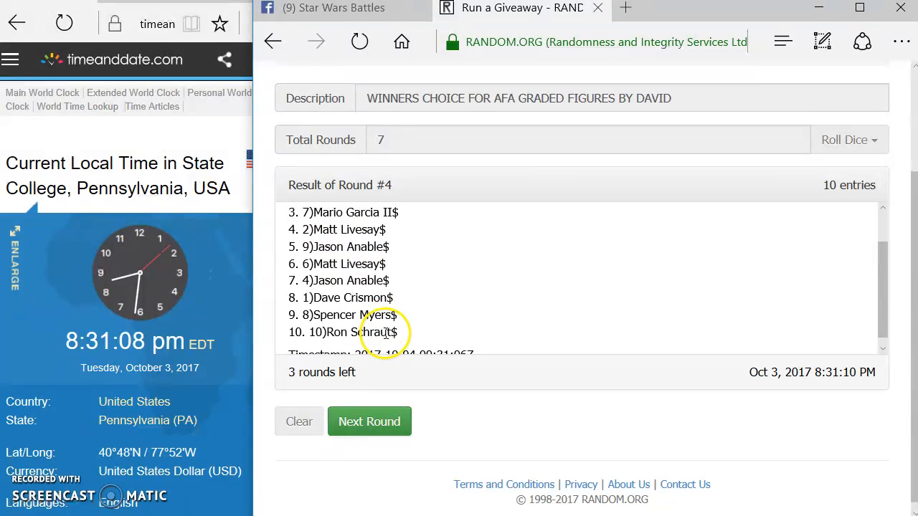
click(370, 422)
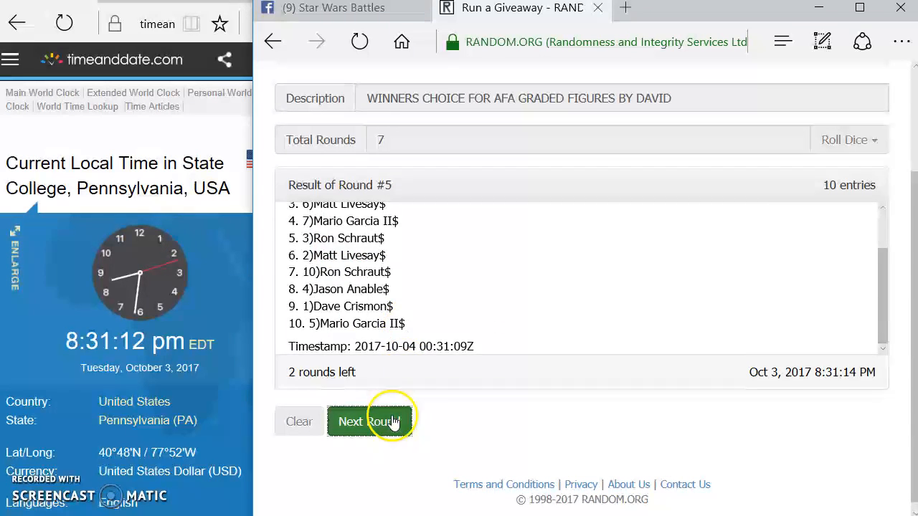
click(370, 421)
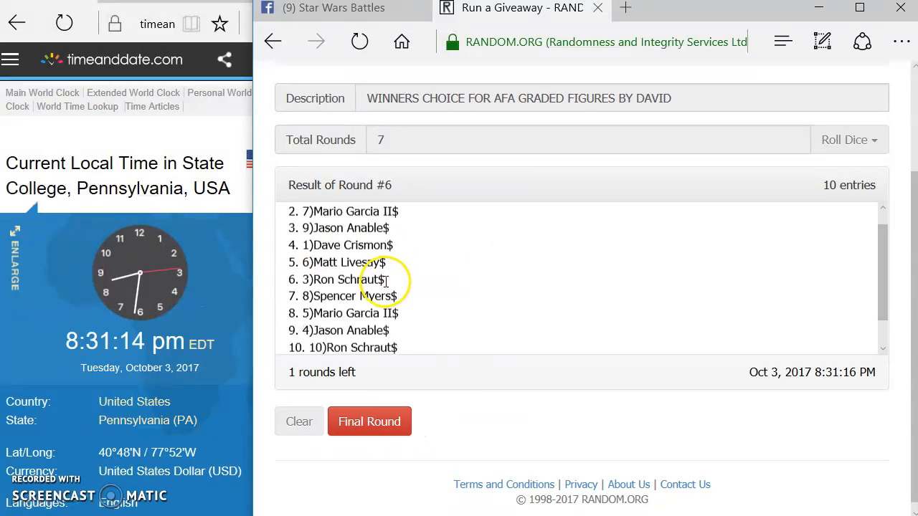
click(332, 9)
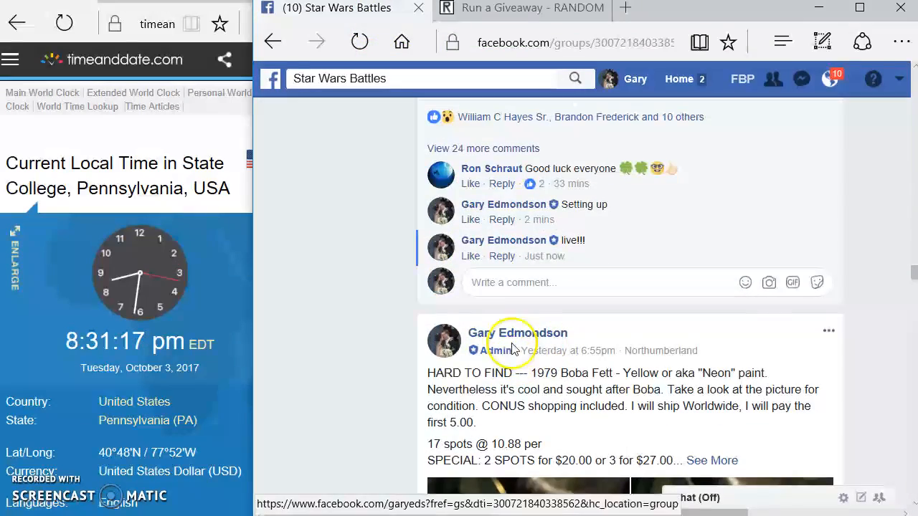
- Post the "final round --- GOOD LUCK!!!" comment and return to the running giveaway
text(final rou)
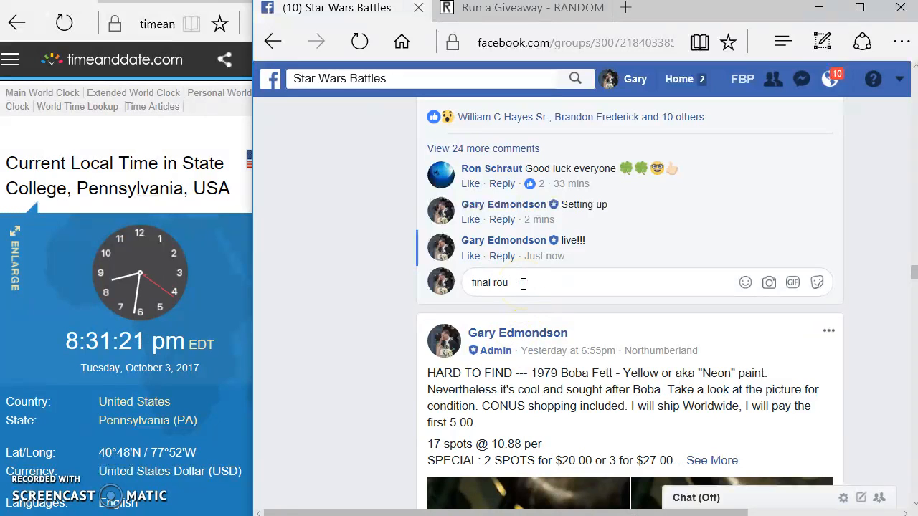
text(nd -- GOOD)
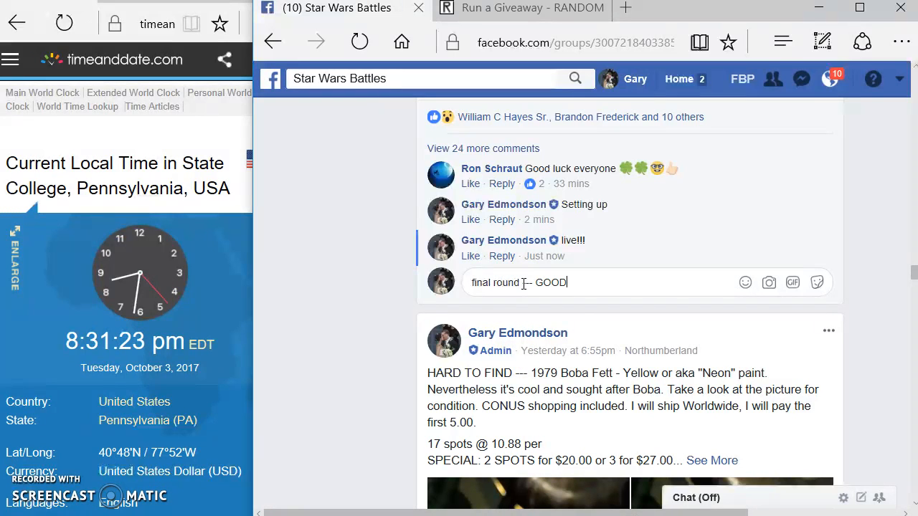
key(Return)
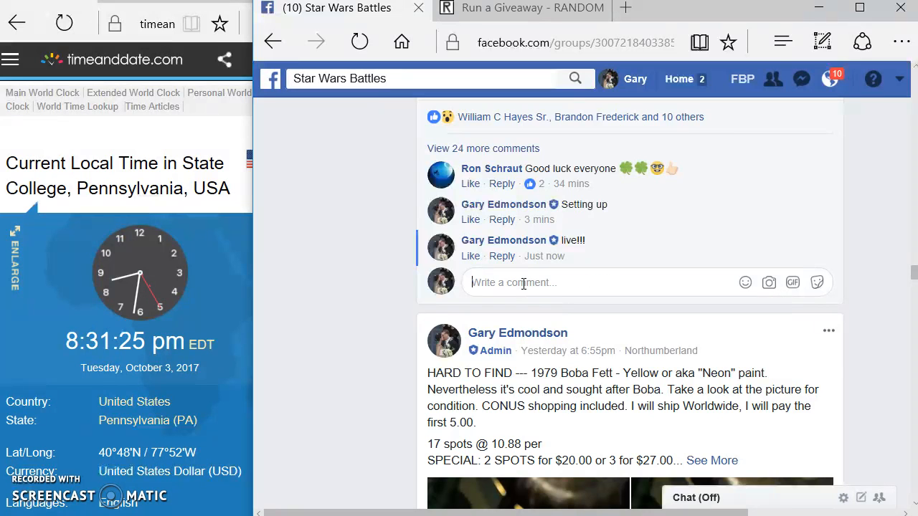
click(522, 8)
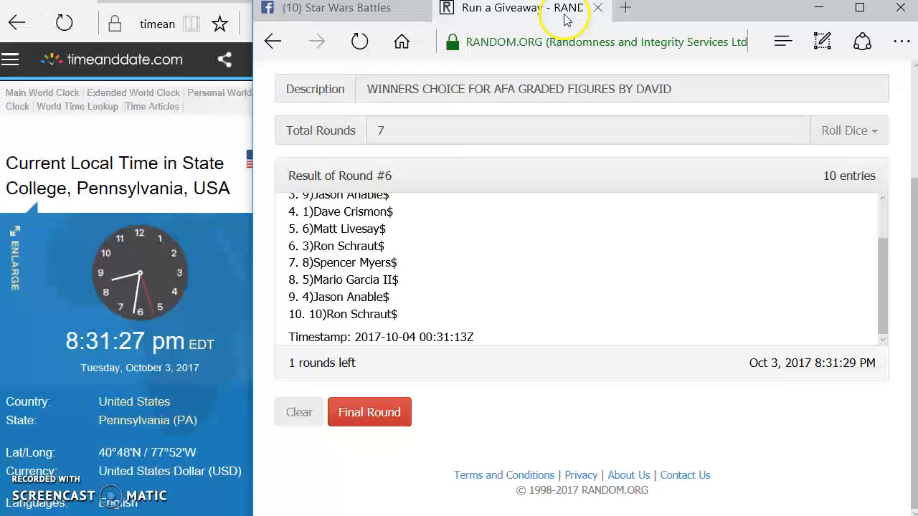
mouse_move(393, 430)
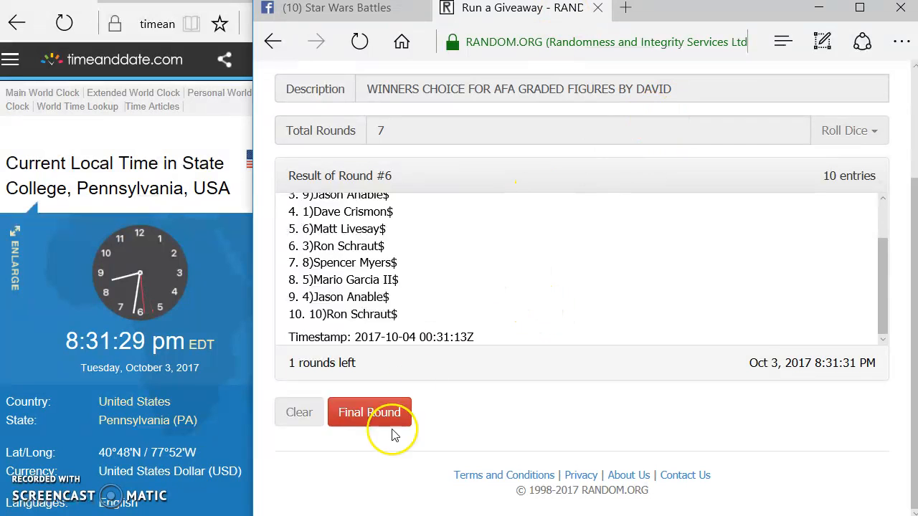
- Draw the seventh, final round and open the verification page for giveaway code zwcdbx
click(369, 412)
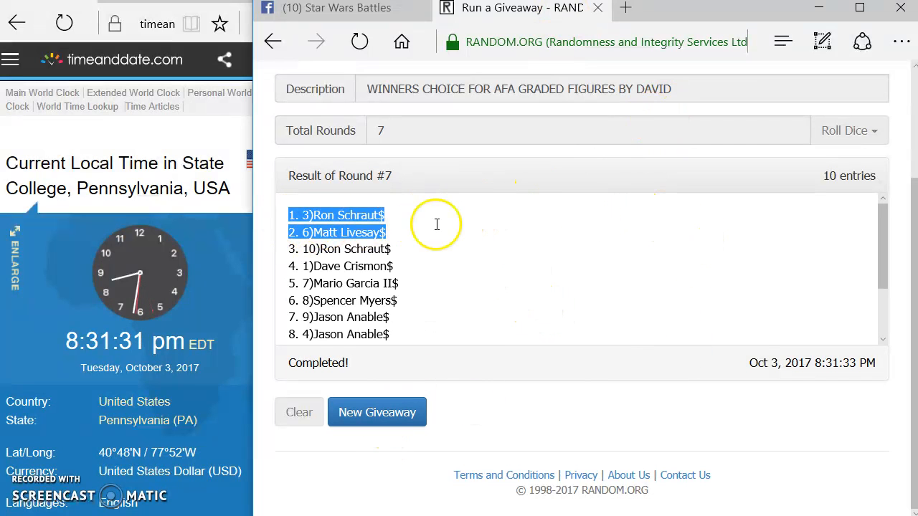
scroll(down, 3)
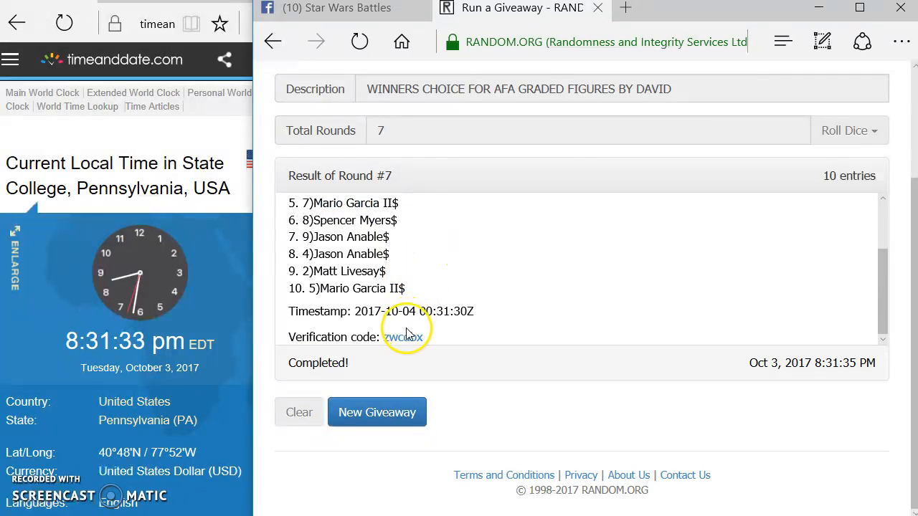
click(403, 337)
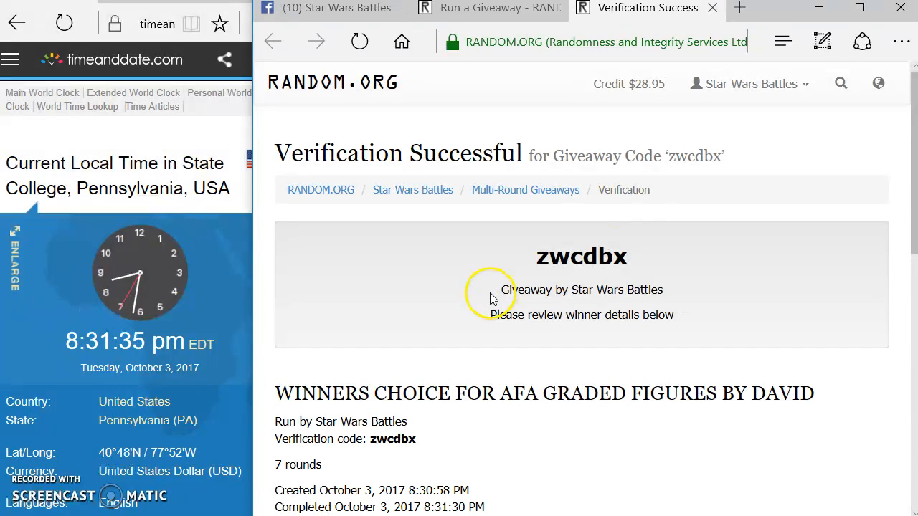
mouse_move(591, 275)
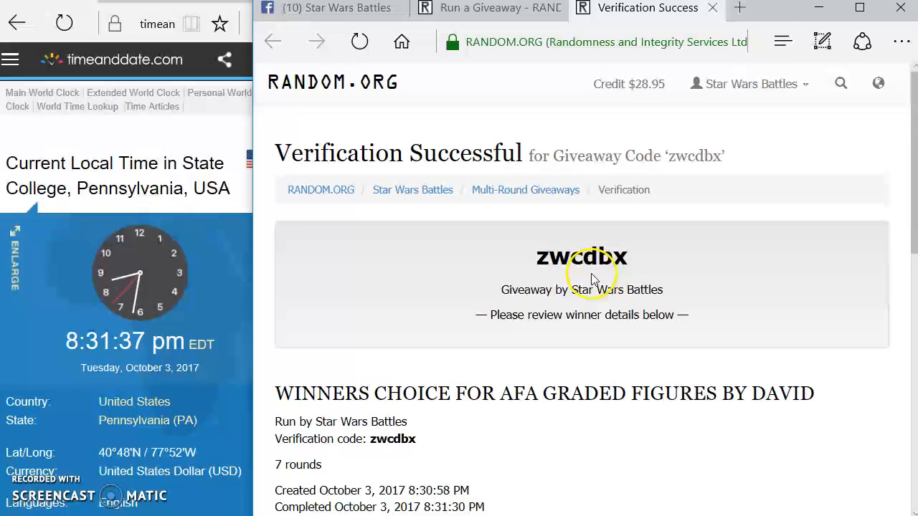
- Review the verified results down to Round #7 – FINAL, then return to the Facebook thread
scroll(down, 3)
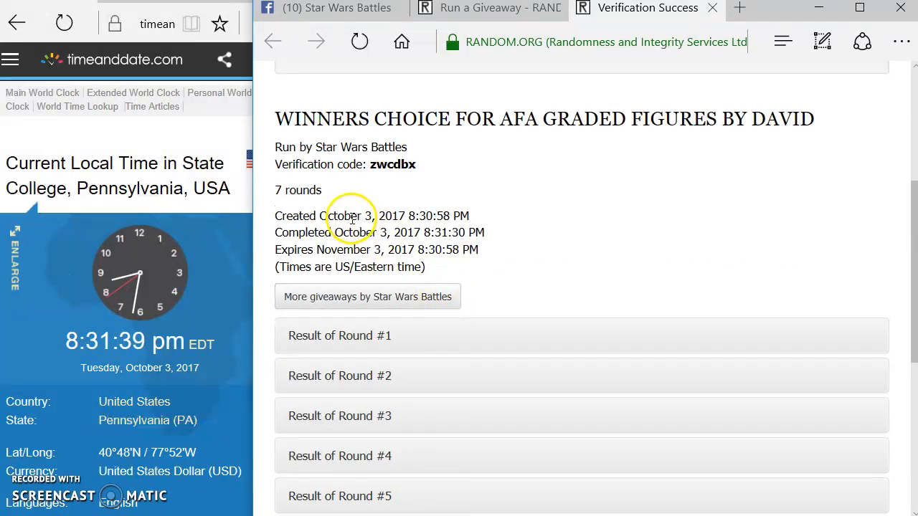
scroll(down, 3)
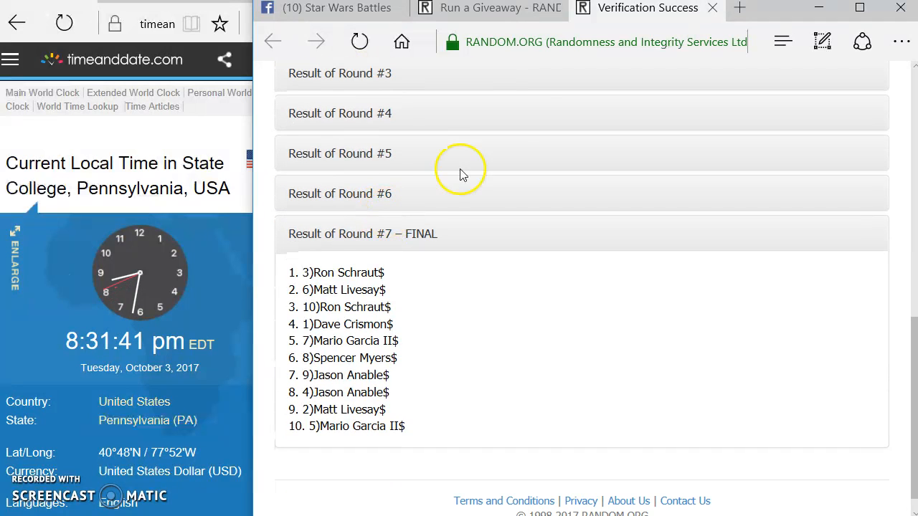
click(330, 9)
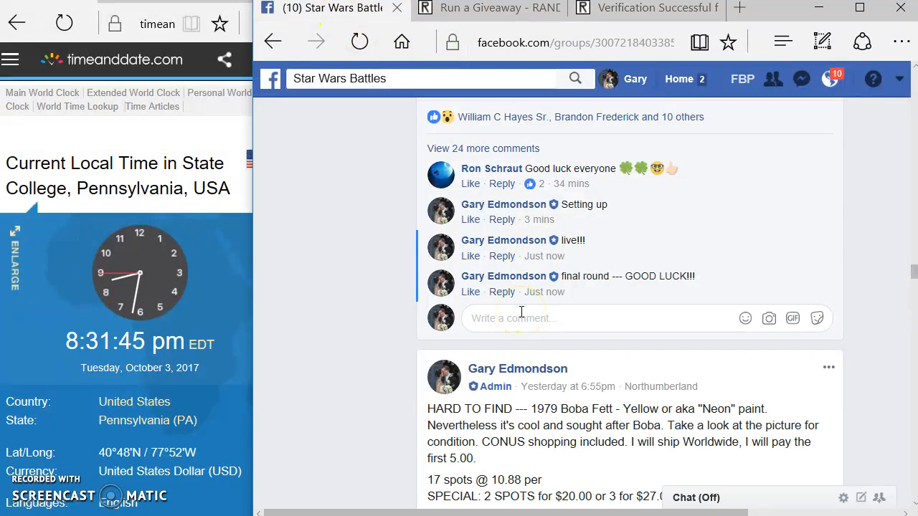
- Post a "dONE...." comment below the final round comment in the thread
text(dONE....)
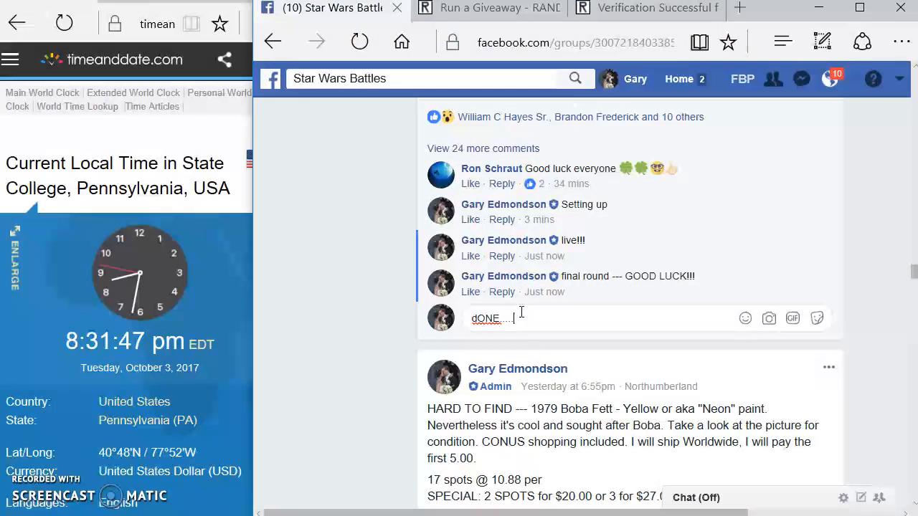
key(Return)
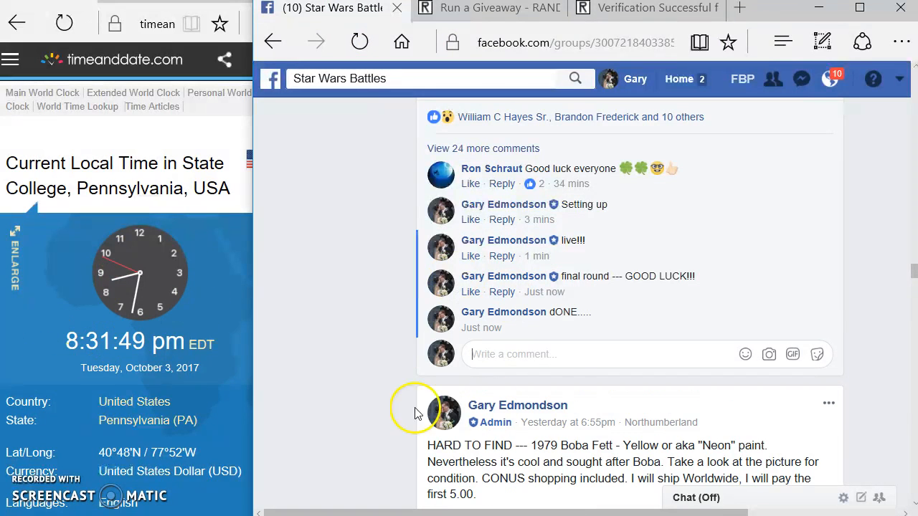
mouse_move(544, 327)
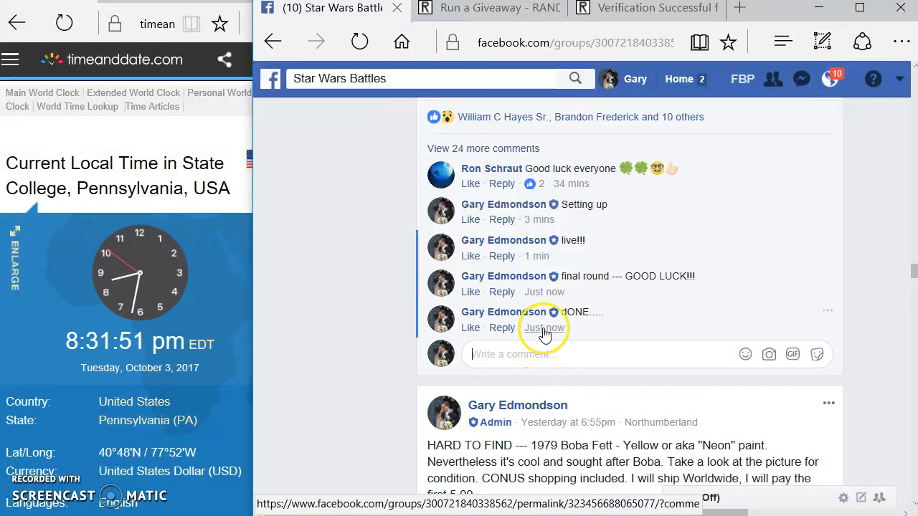
mouse_move(384, 318)
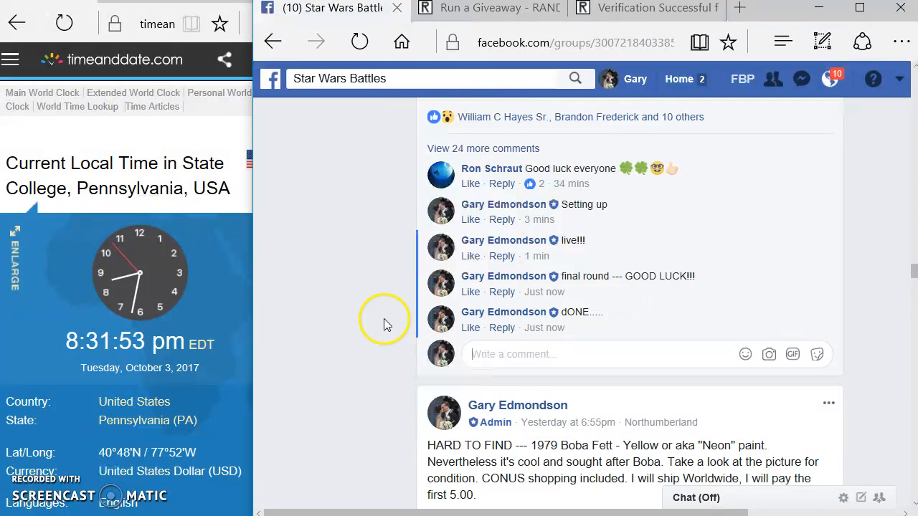
scroll(up, 3)
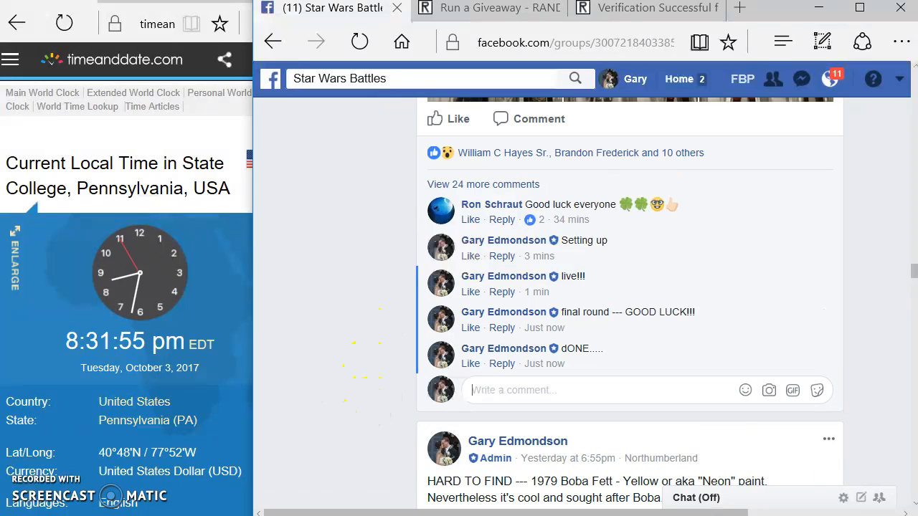